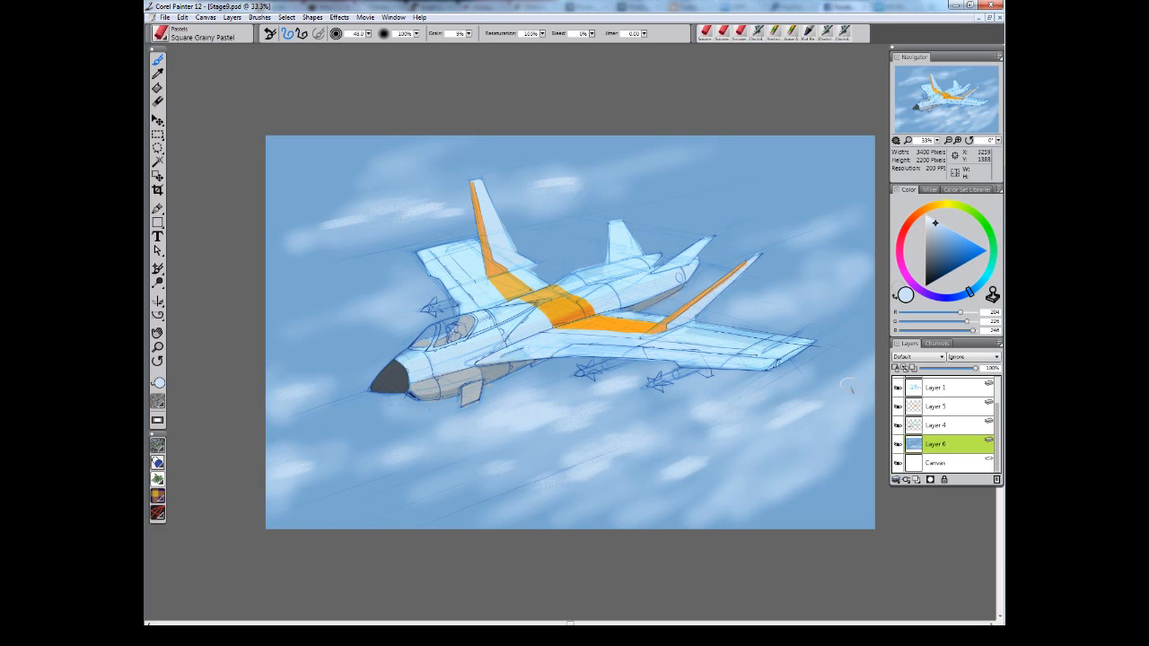
- Darken and define the cockpit canopy and outlines on new layers with airbrush and pastels
click(152, 33)
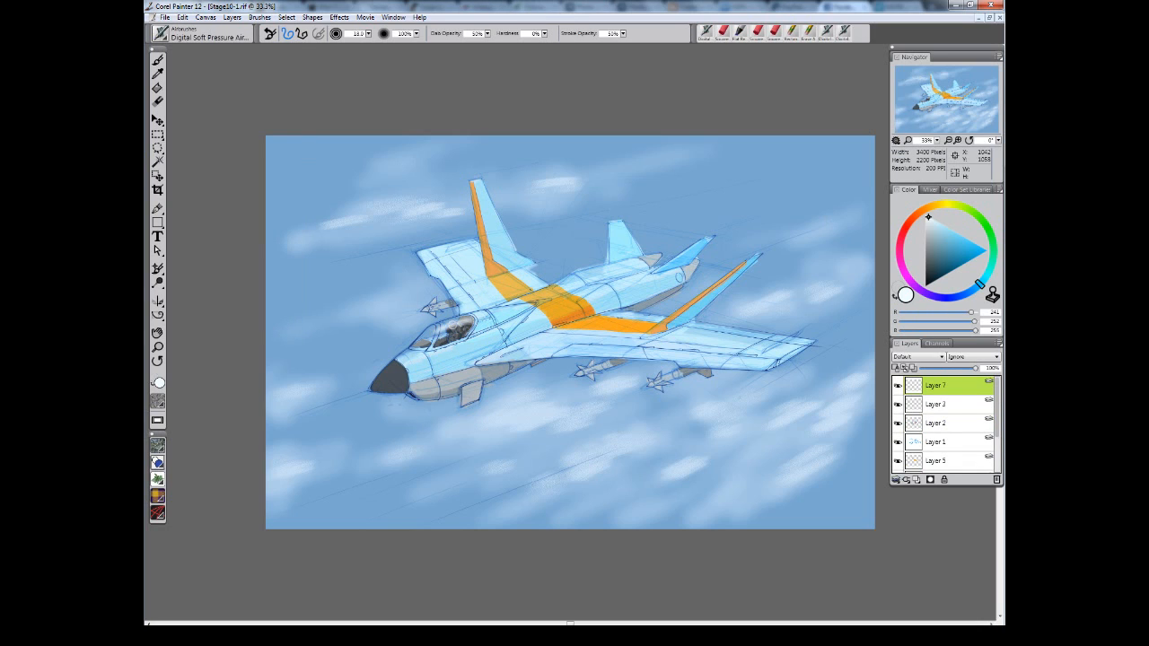
- Select Layer 4 and open the Adjust Color dialog from Effects > Tonal Control
click(963, 237)
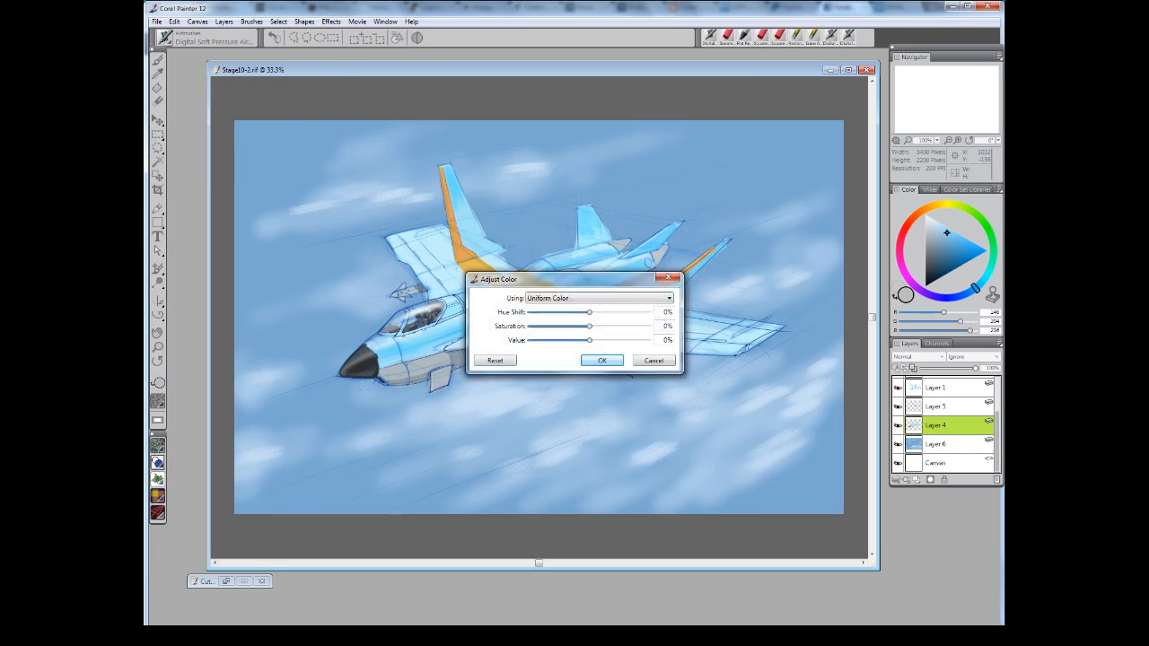
- Apply Adjust Color, merge all layers into Layer 7, and add Flat Rendering Marker shading
click(601, 360)
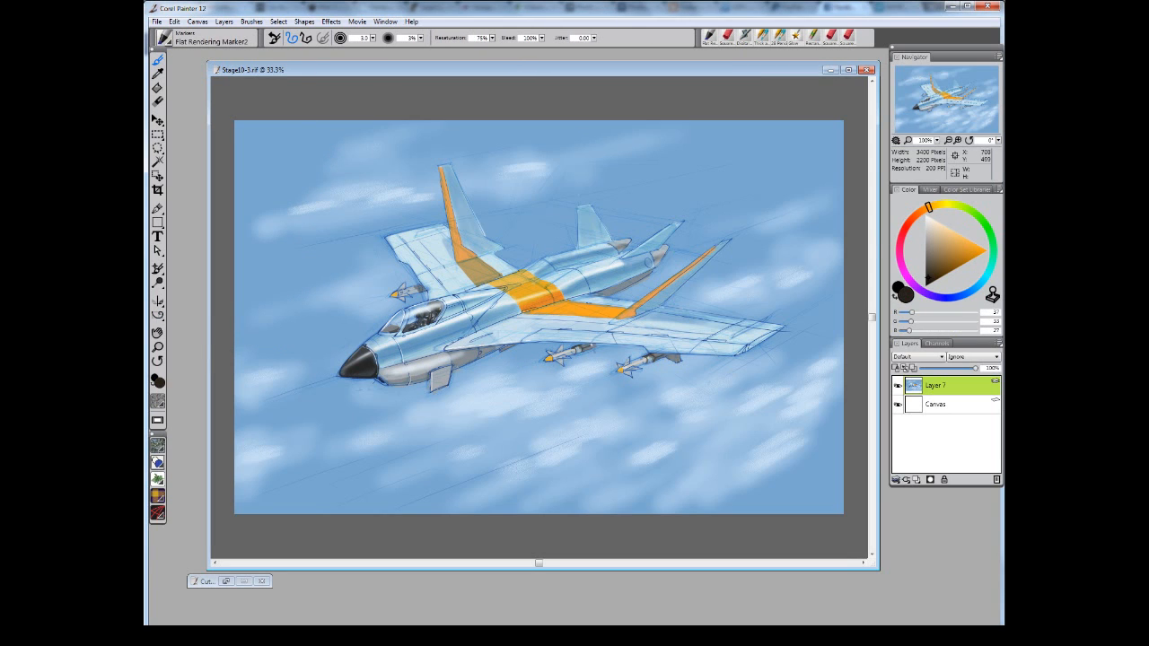
- Paint metallic highlights on fuselage and missiles with Square Grainy Pastel at 50% zoom
click(948, 256)
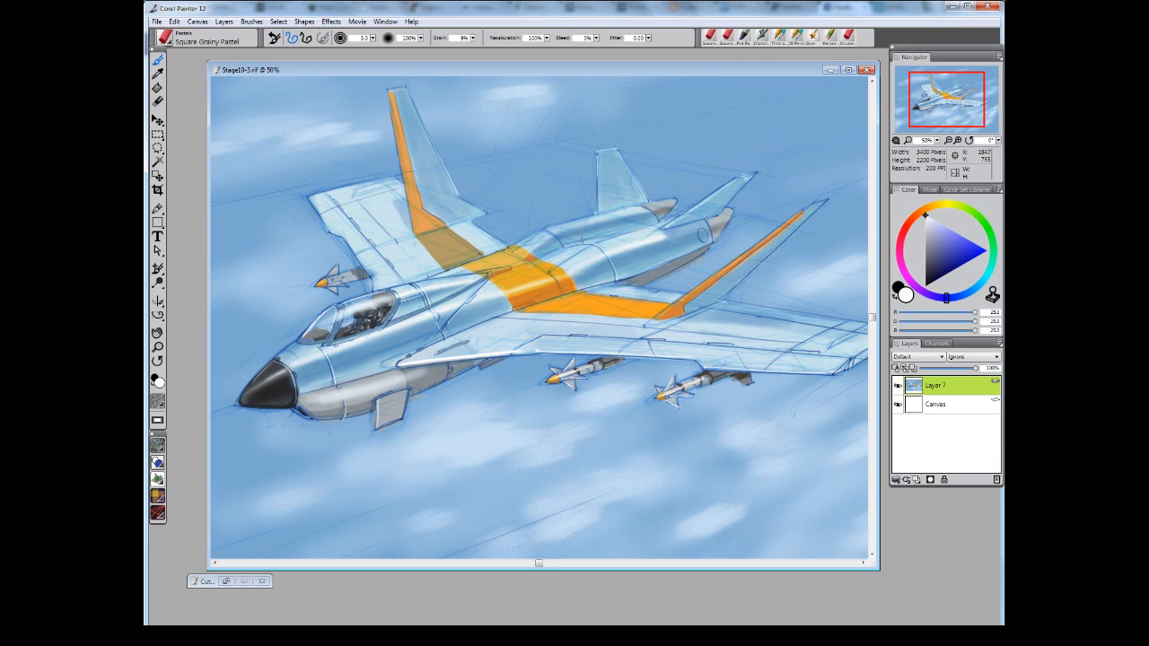
click(960, 238)
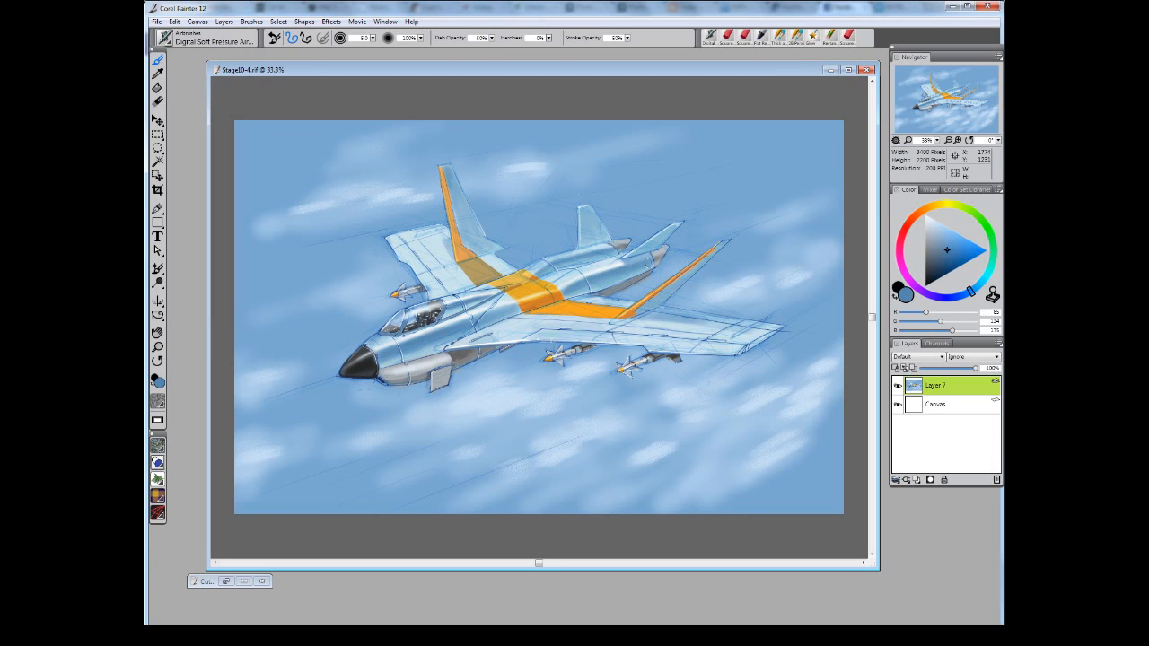
- Paint red accent stripes on the nose and wing on Layer 8 with the Soft Pressure Airbrush
drag(538, 346, 745, 336)
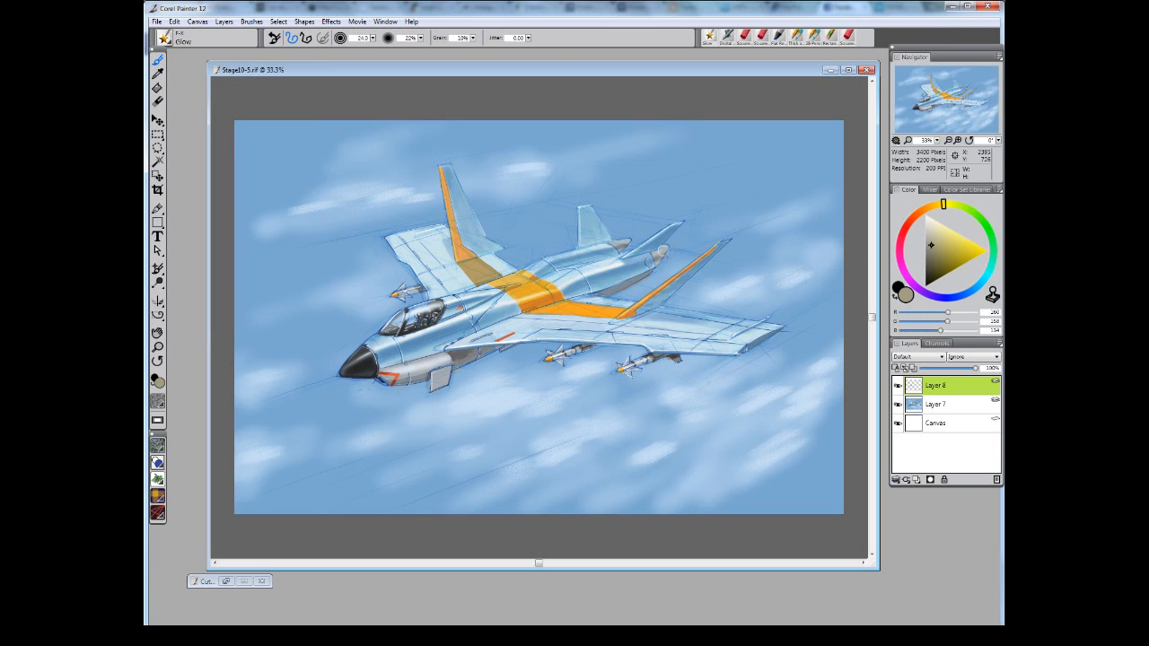
- On Layers 9 and 10, paint a Glow vapor trail, sign, and pencil the nose number
click(936, 404)
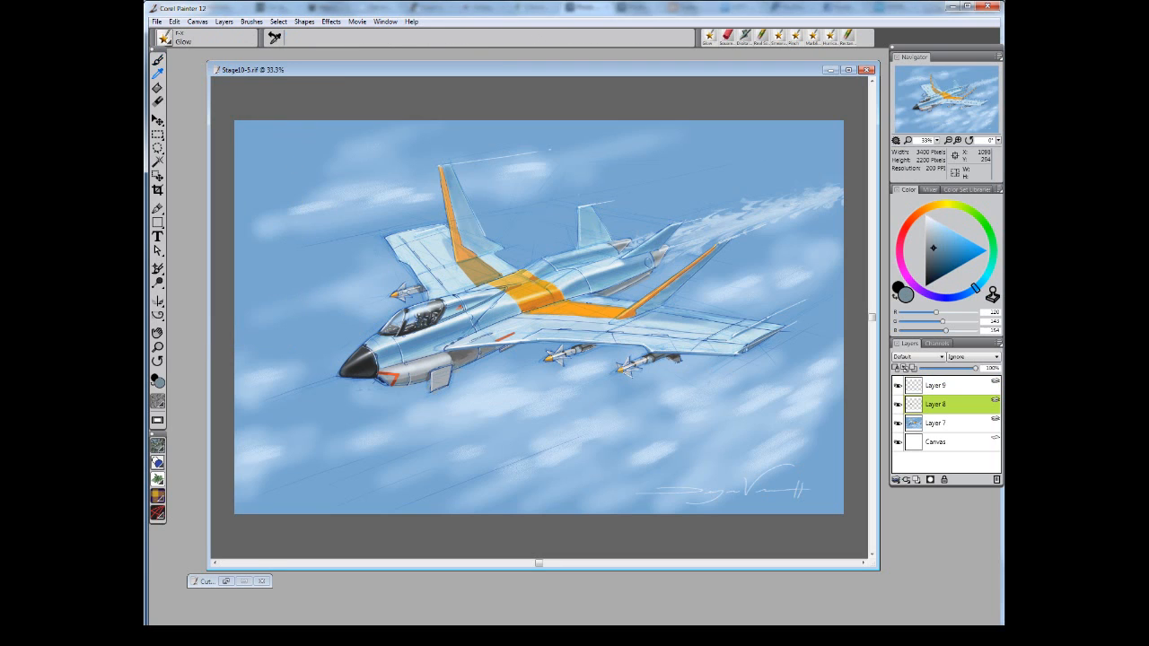
click(157, 62)
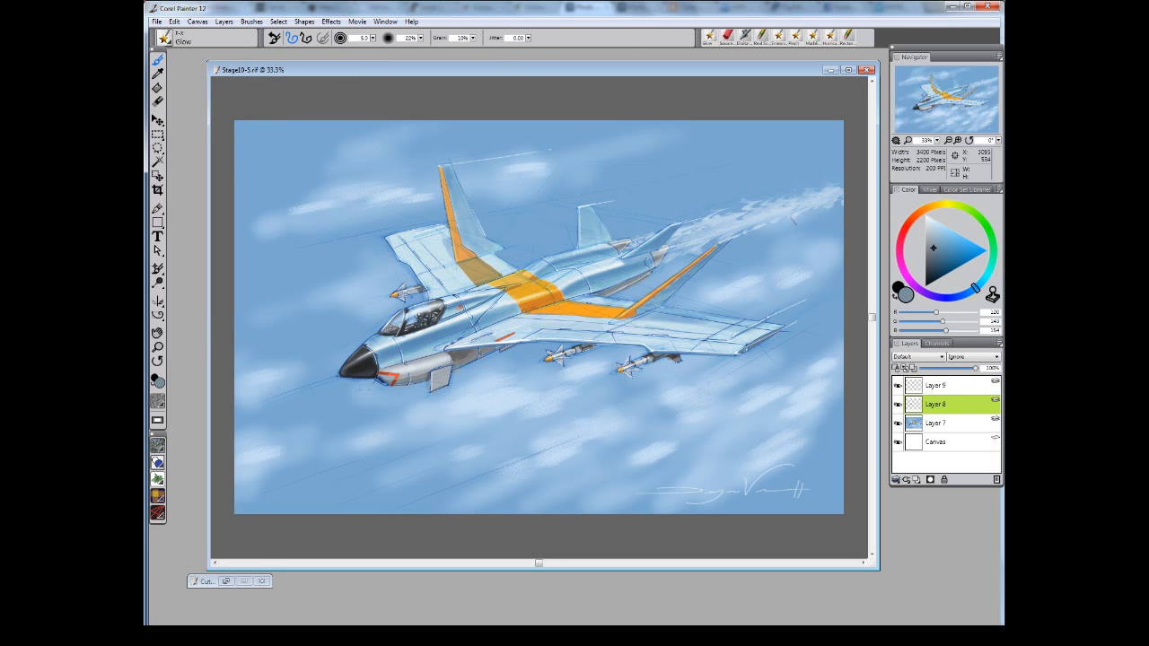
click(937, 423)
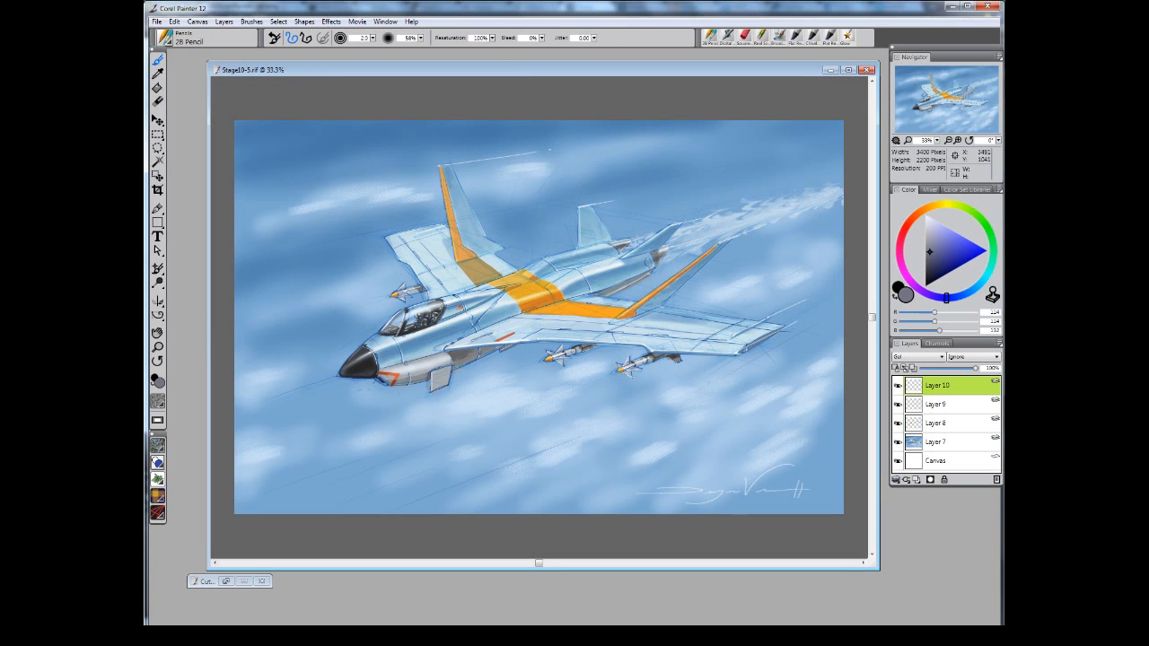
click(391, 358)
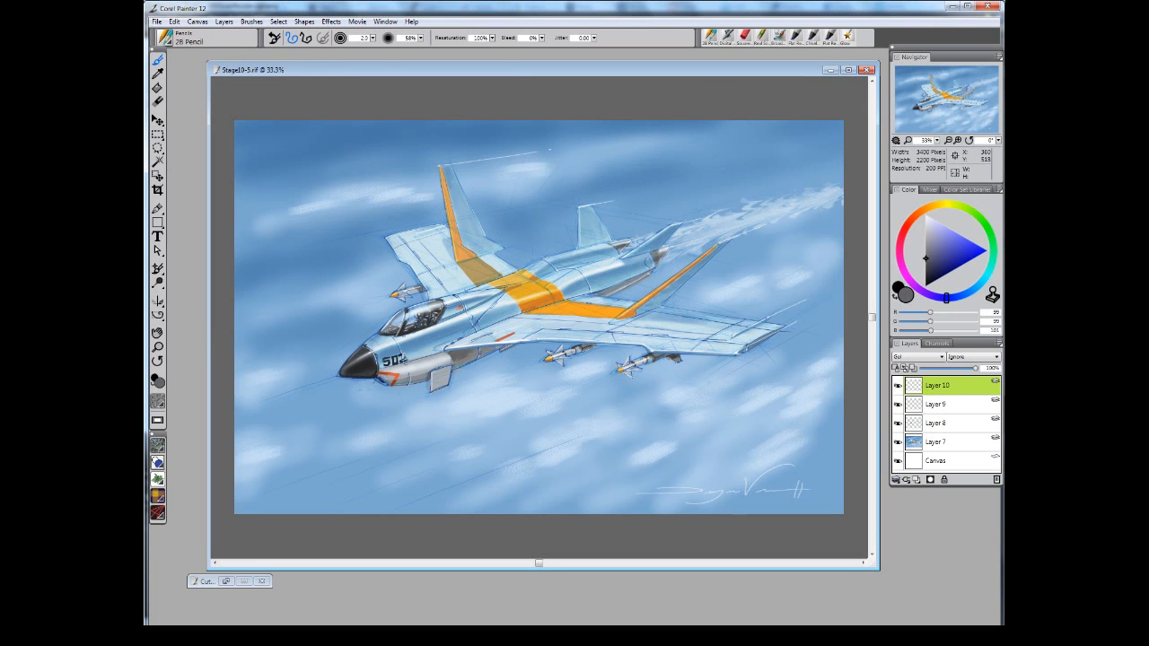